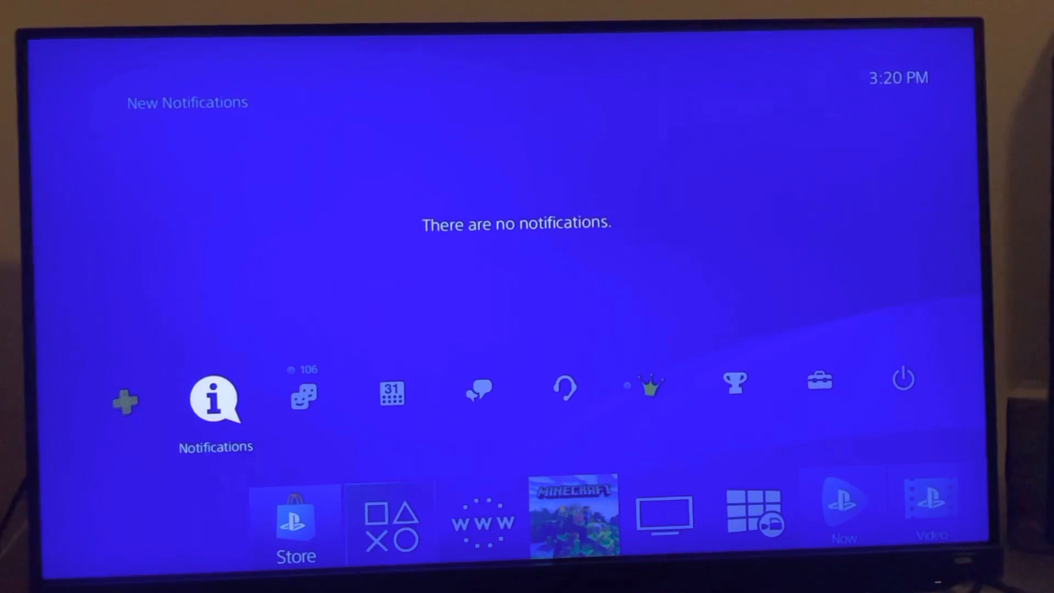
- Enter the PS4 Settings menu and scroll down its list until Storage is highlighted
click(818, 381)
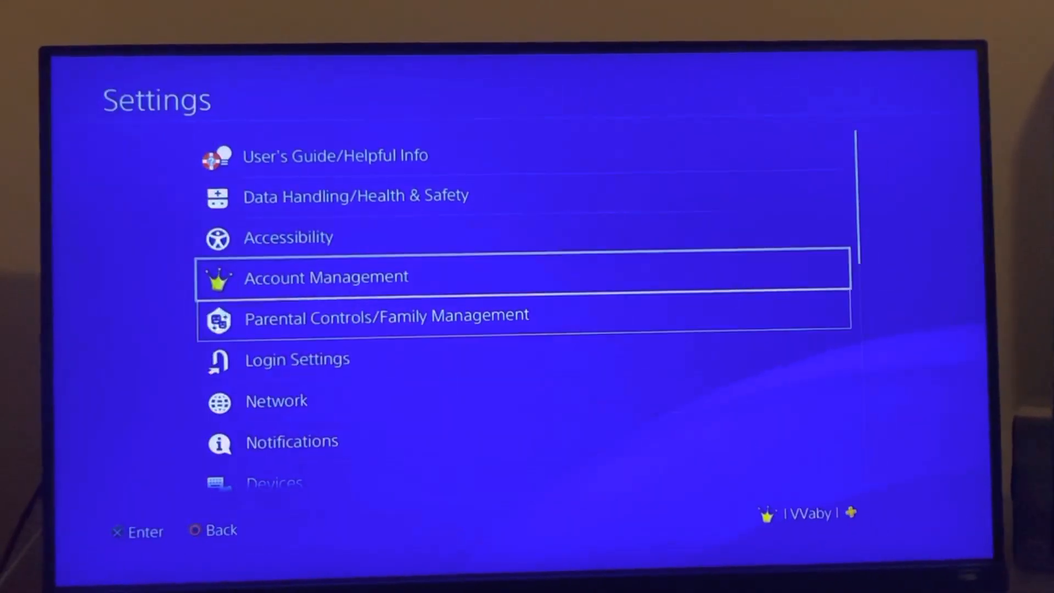
scroll(down, 3)
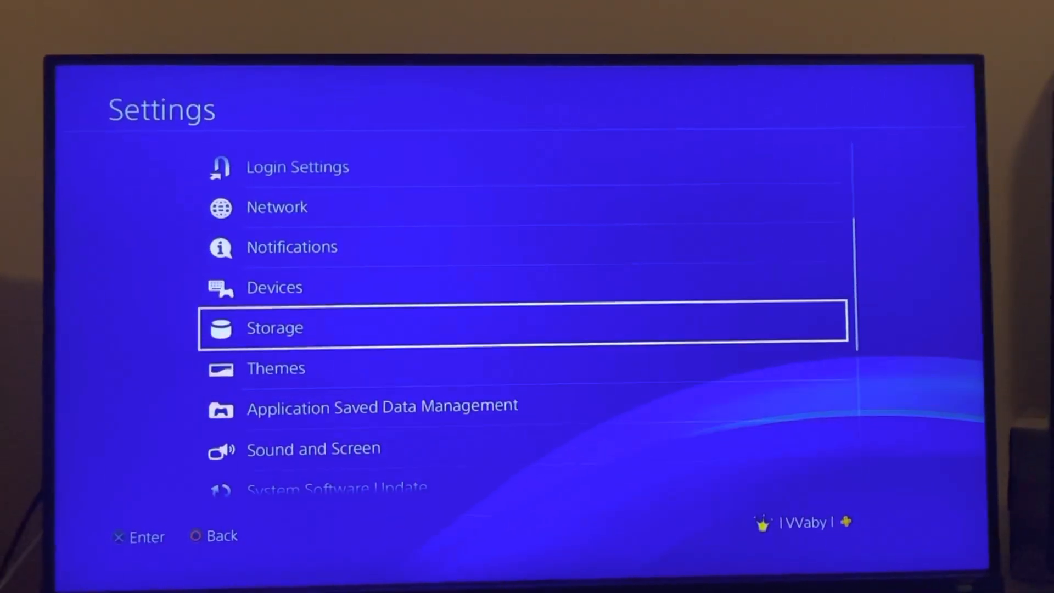